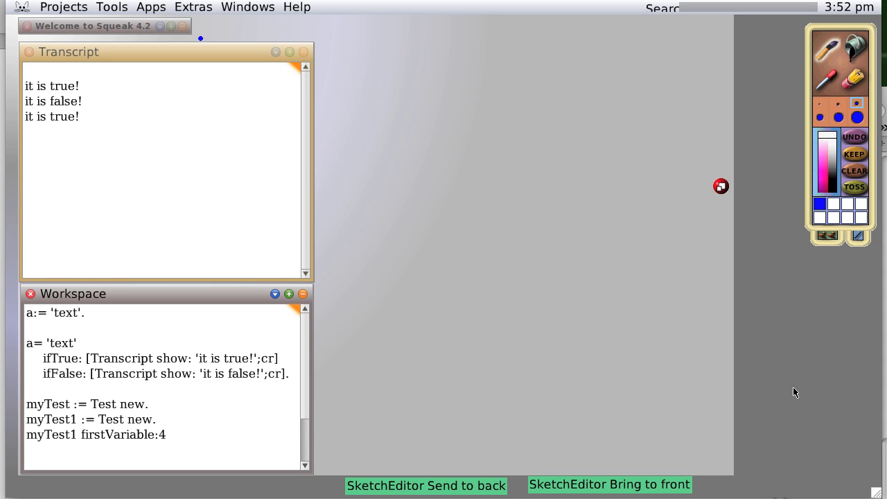
- Bring up the world menu to reach the Tools > Browser entry
click(147, 404)
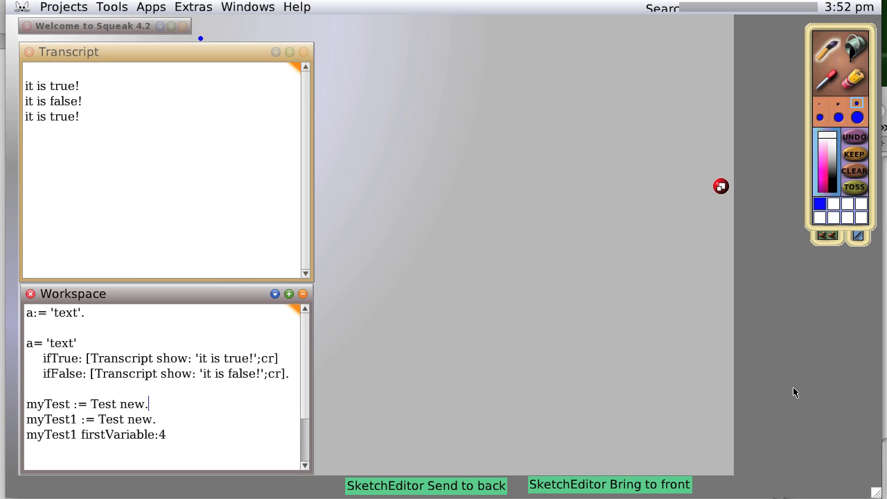
mouse_move(823, 354)
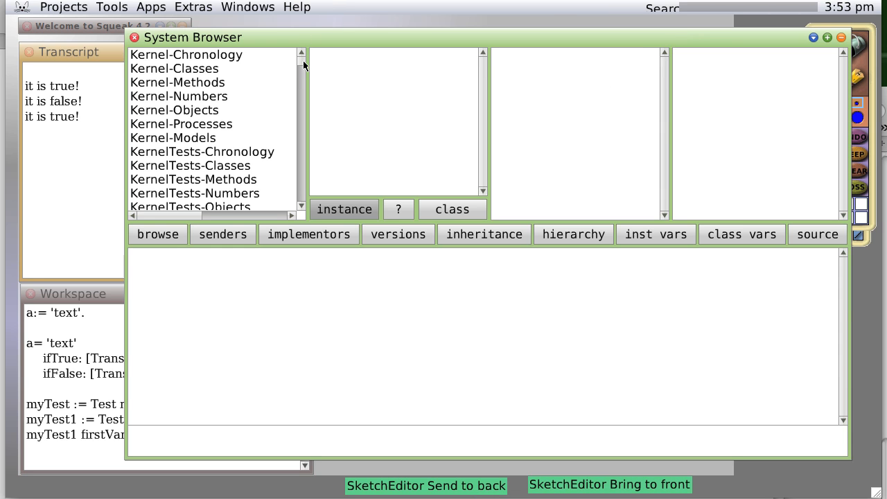
- Browse to category Testing-Testing, class Test, method firstMessage
click(177, 194)
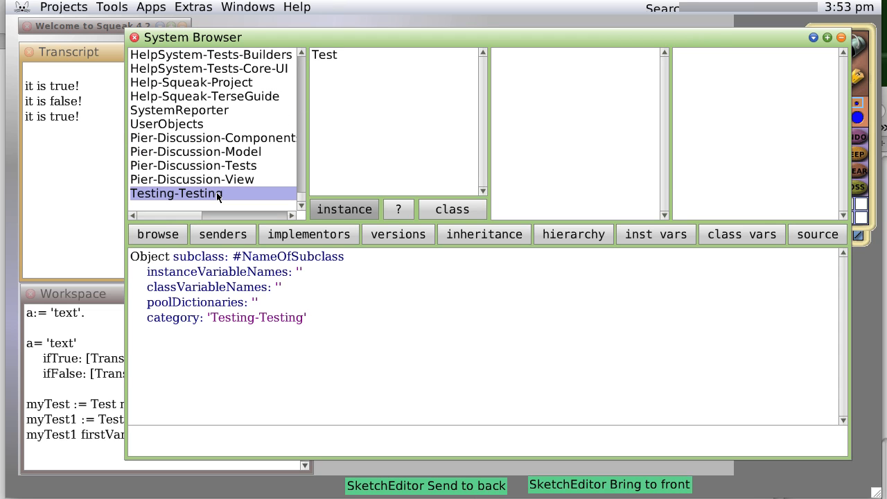
click(324, 54)
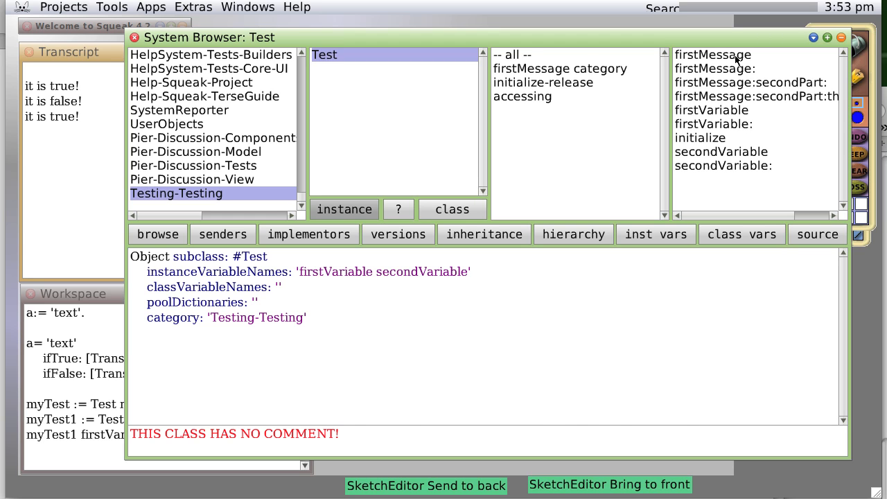
click(712, 54)
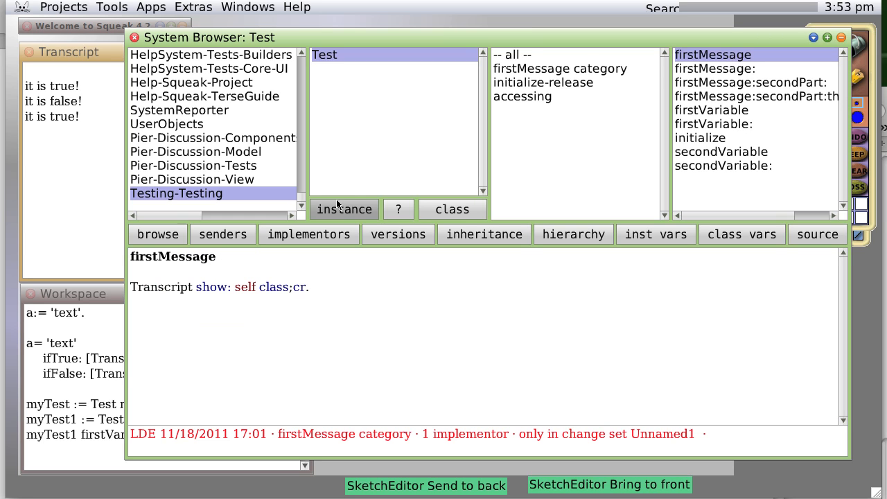
mouse_move(280, 276)
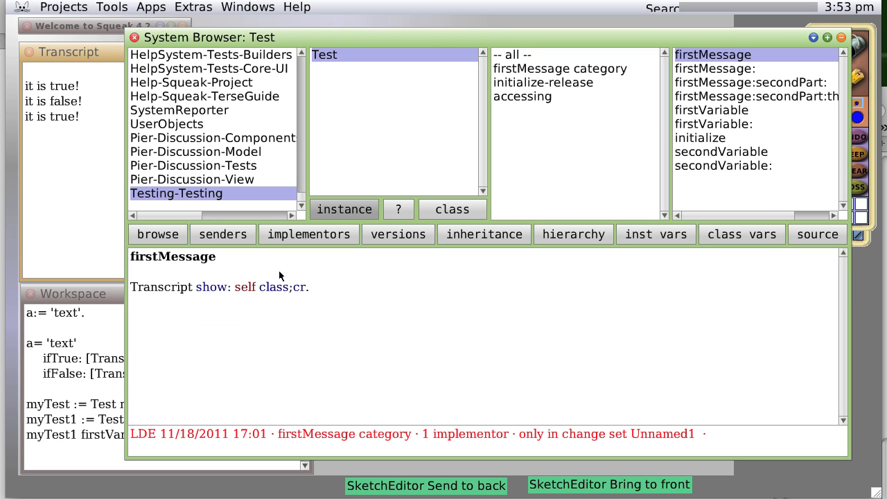
mouse_move(291, 277)
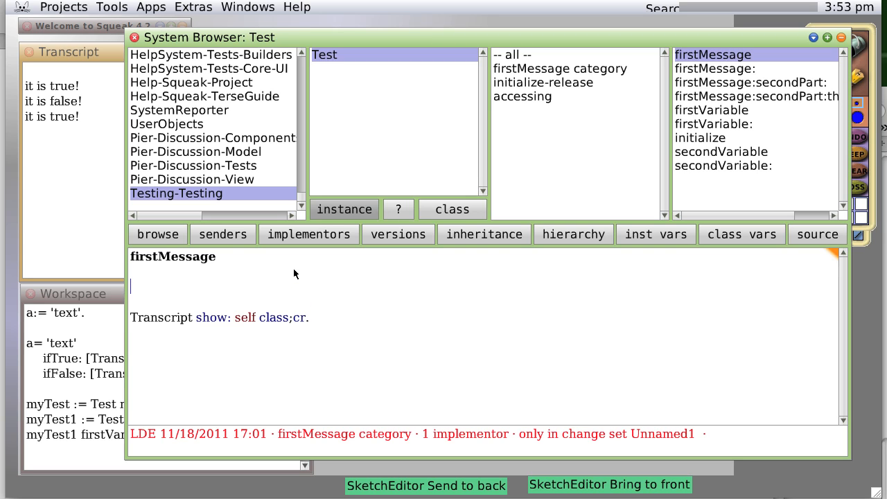
- Write the new first line aClass := 'Class is'. in firstMessage
text(c)
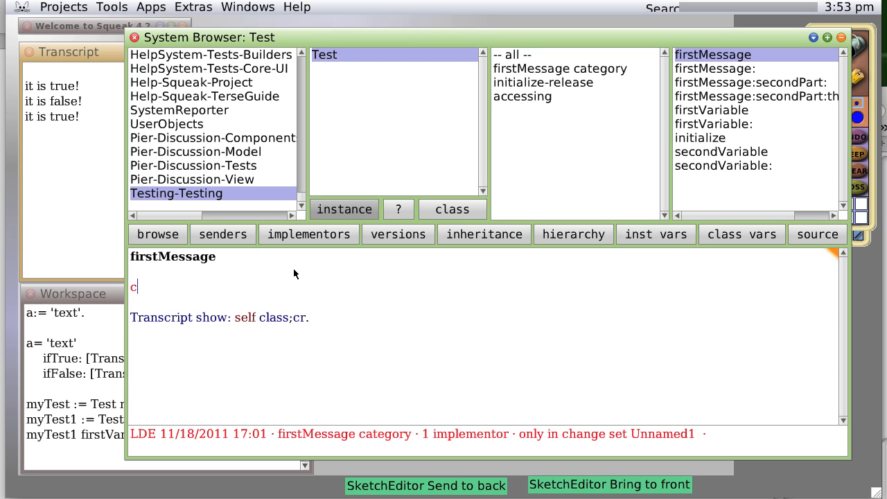
key(Backspace)
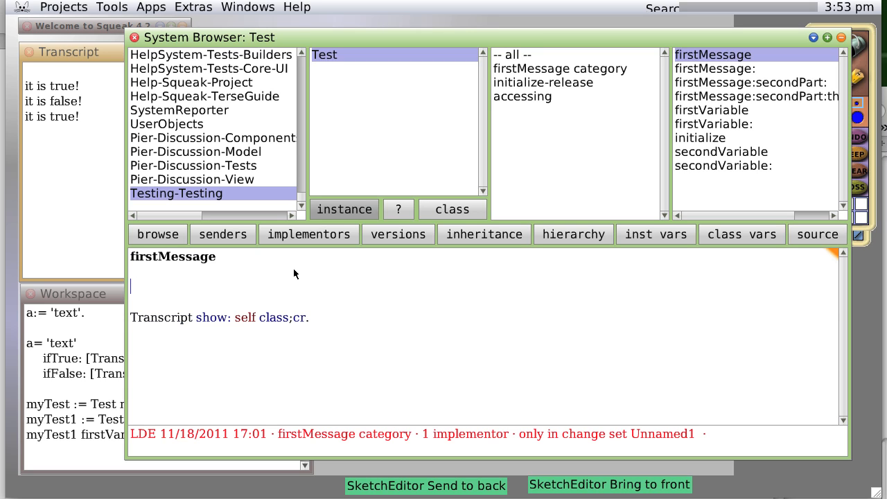
text(aClass)
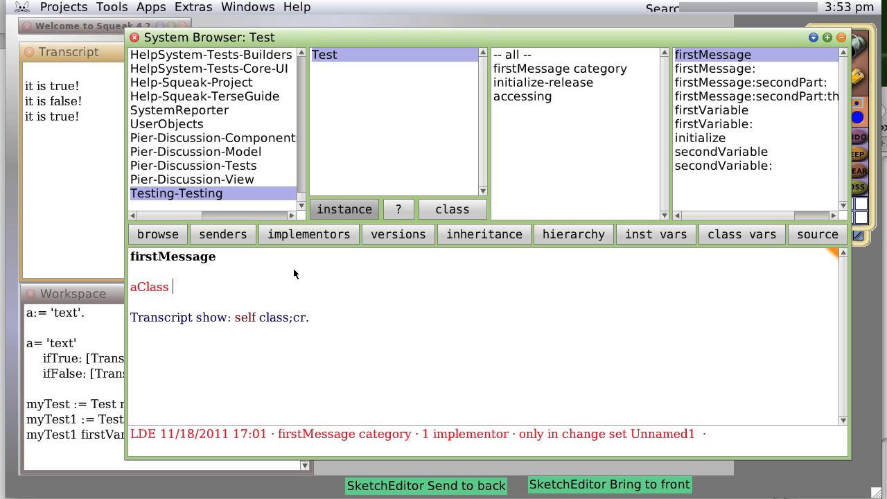
text(:= ')
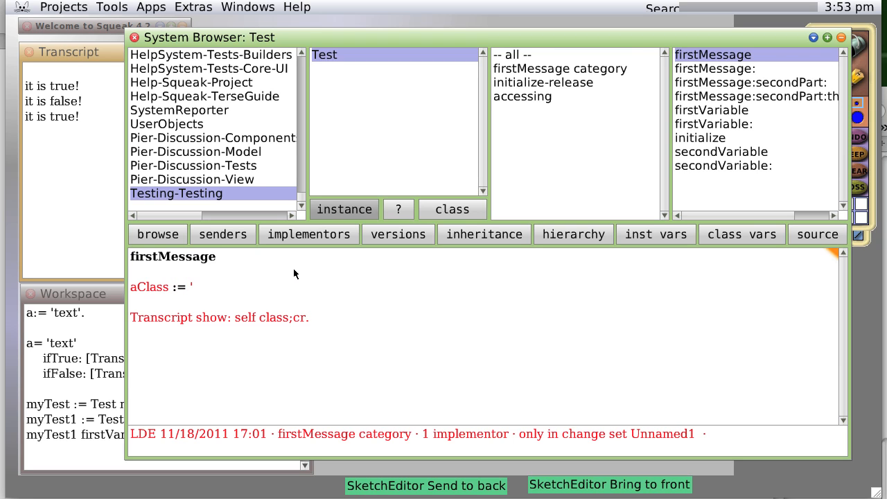
text(Class is)
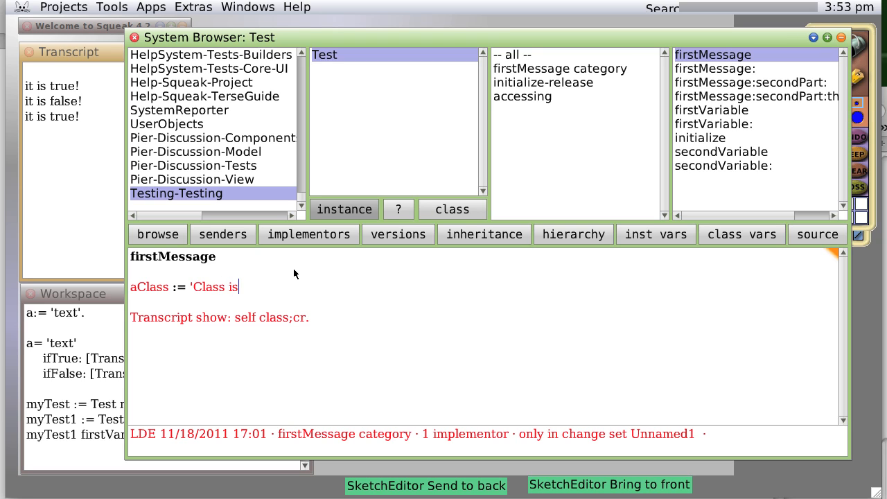
text(')
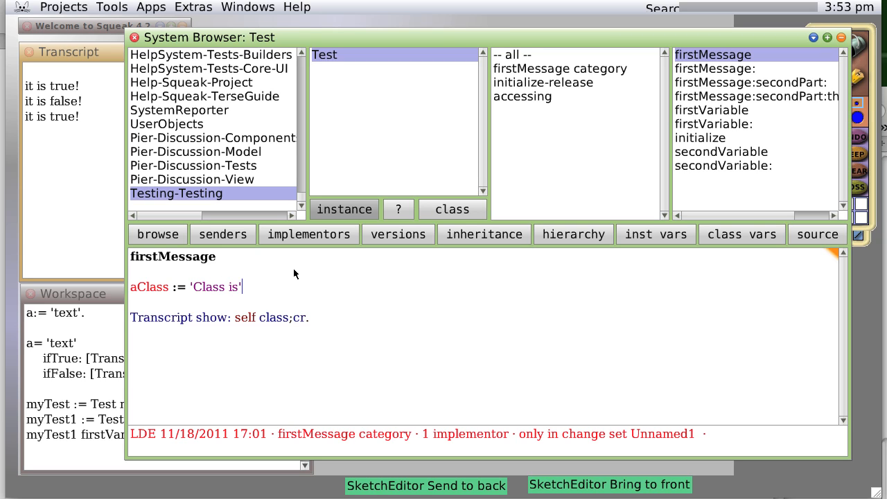
text(.)
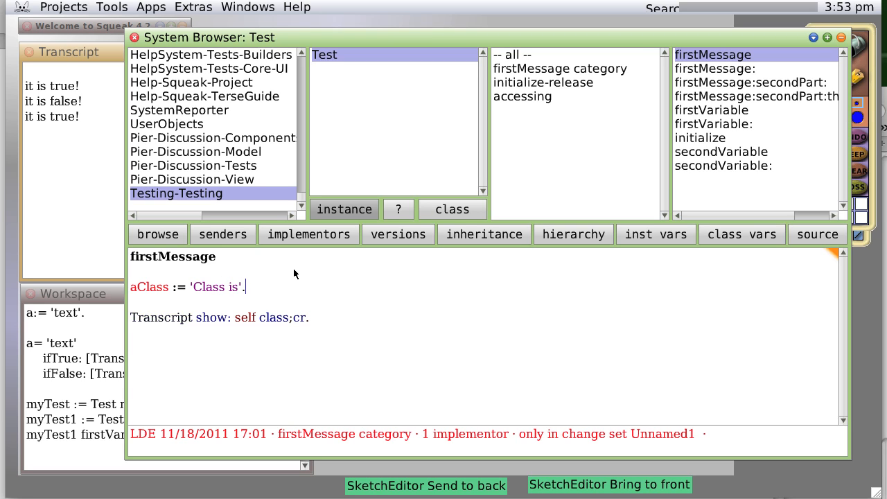
mouse_move(354, 291)
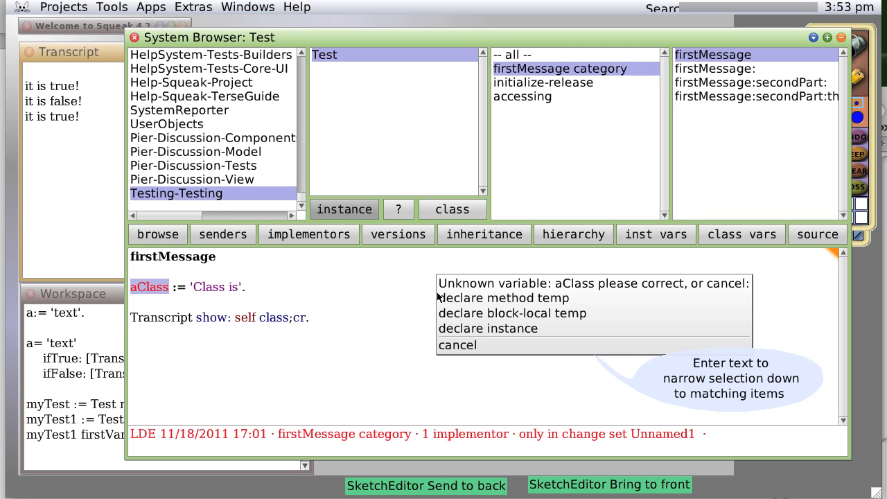
mouse_move(503, 298)
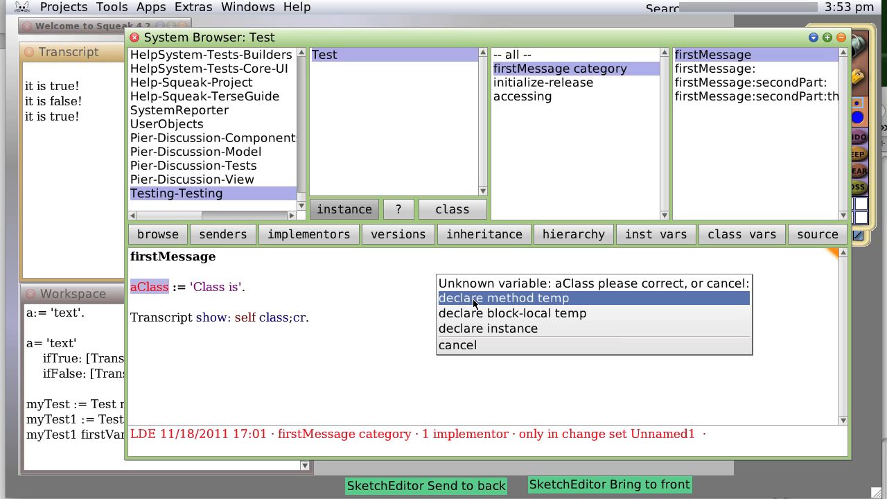
- Accept firstMessage declaring aClass as a method temporary and keeping it
click(503, 298)
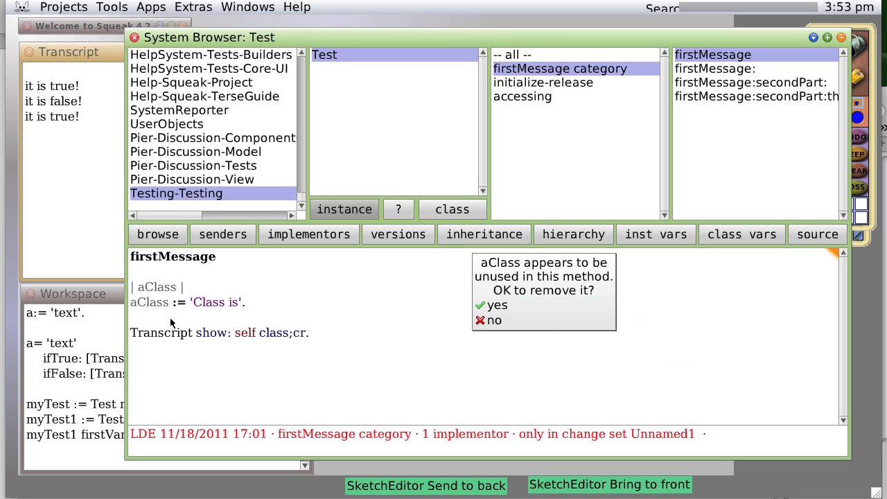
click(493, 318)
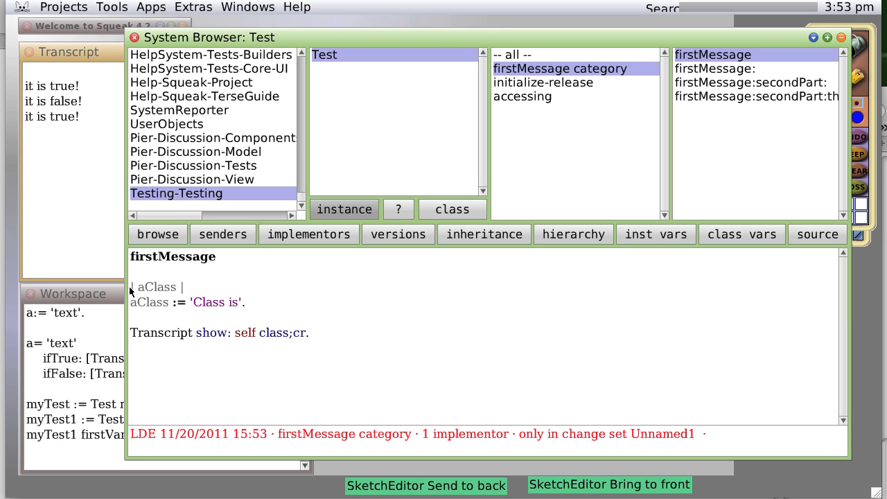
double_click(155, 287)
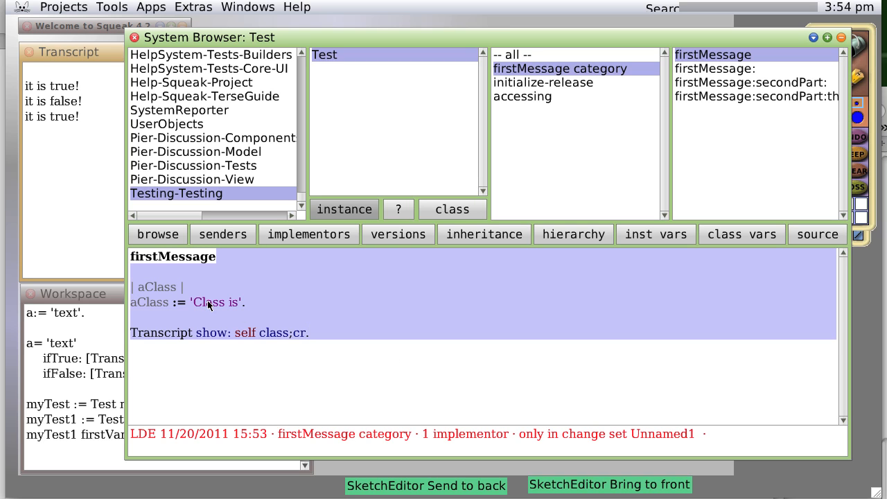
- Change the string to 'Class is: ' and show aClass, self class; cr, then accept
click(160, 312)
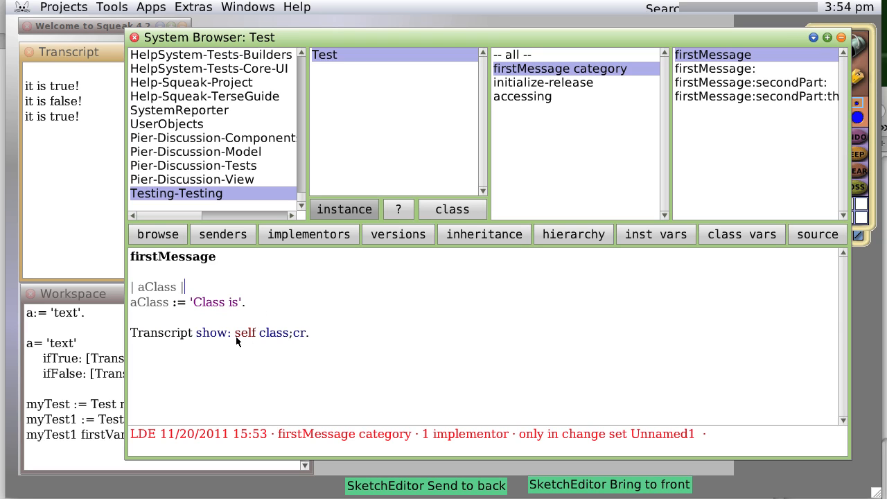
mouse_move(230, 310)
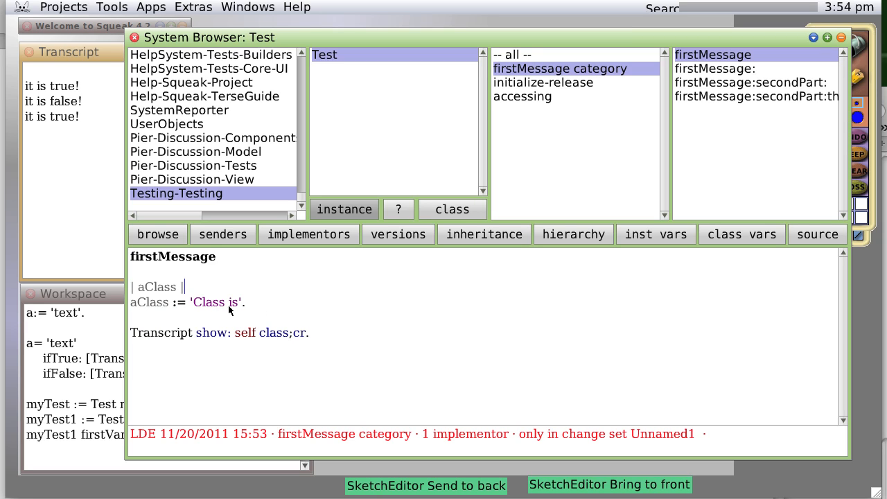
mouse_move(227, 344)
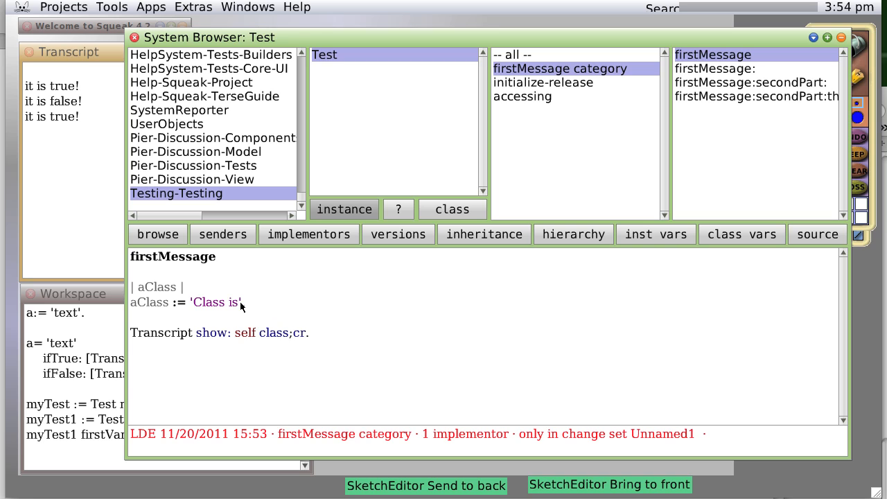
text(:)
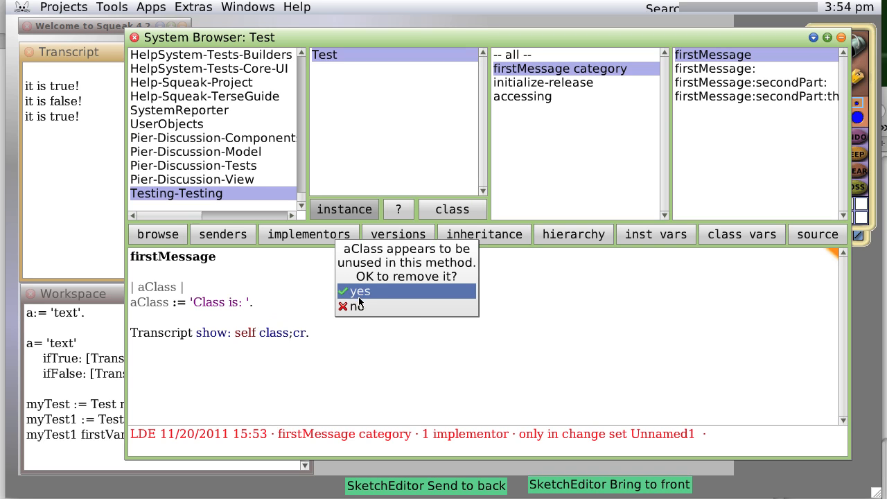
mouse_move(360, 306)
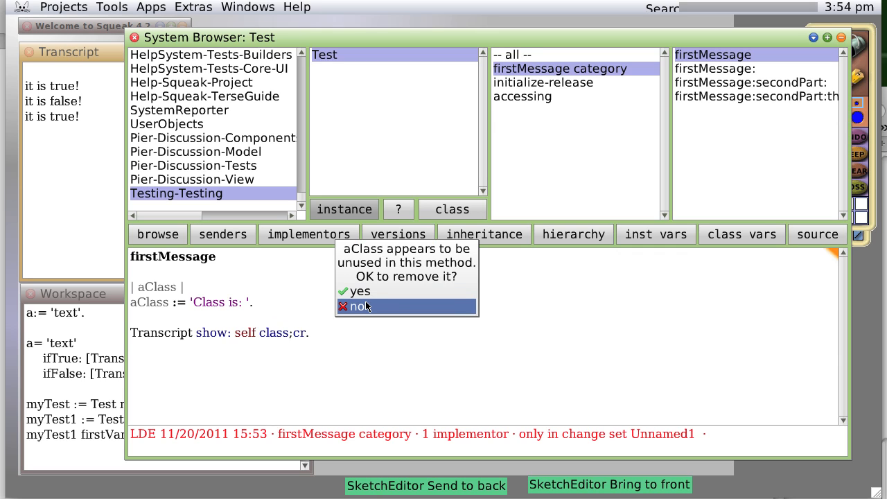
click(361, 307)
text(aClass)
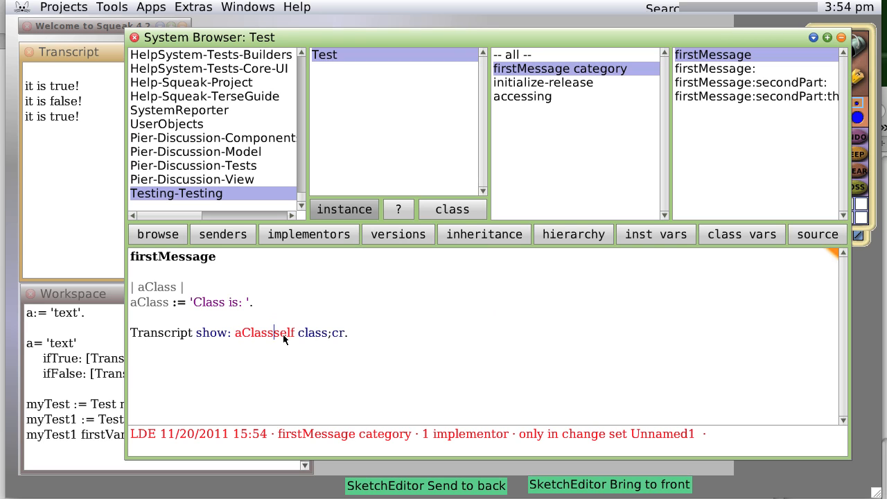
text(,)
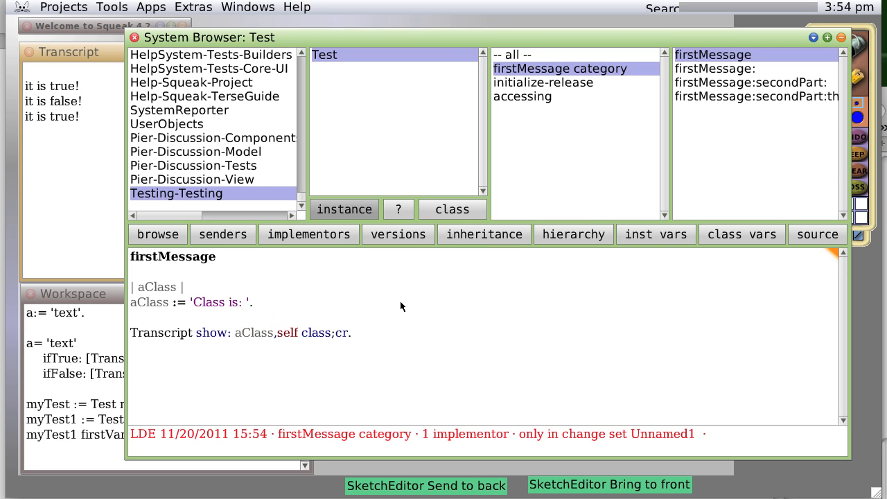
mouse_move(406, 308)
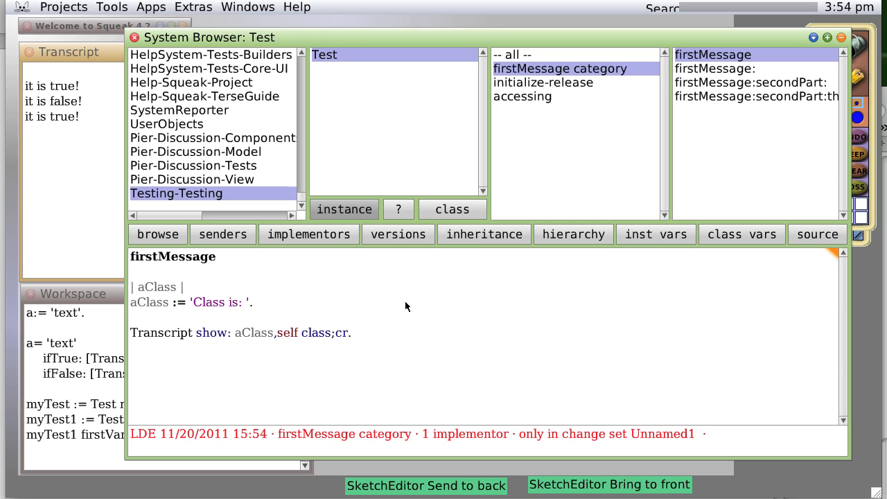
click(277, 332)
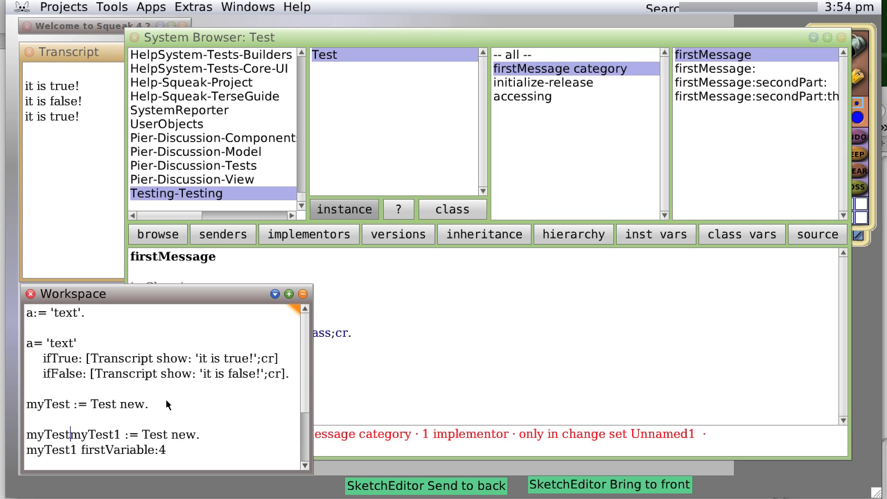
- Evaluate myTest firstMessage so the Transcript shows Class is: Test
text(F)
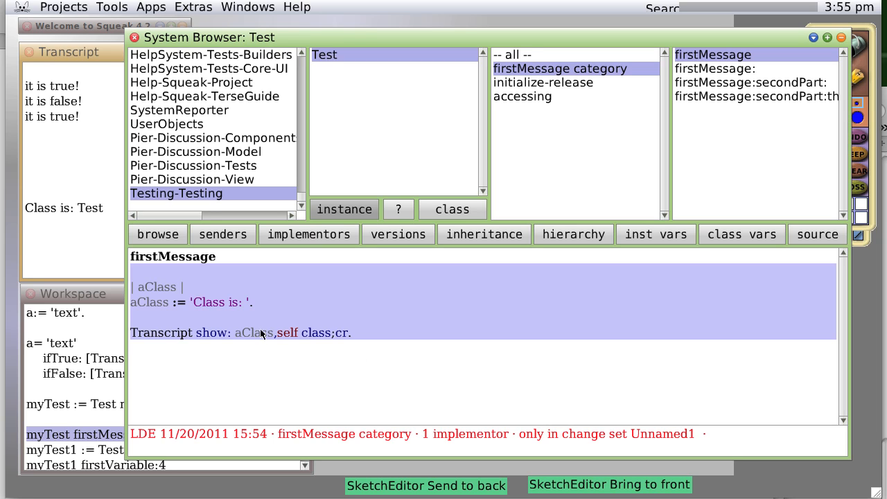
double_click(252, 333)
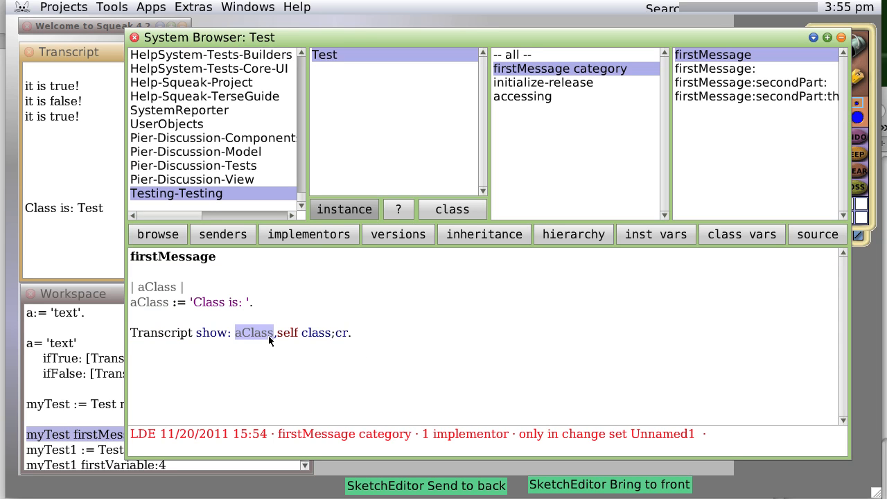
mouse_move(278, 340)
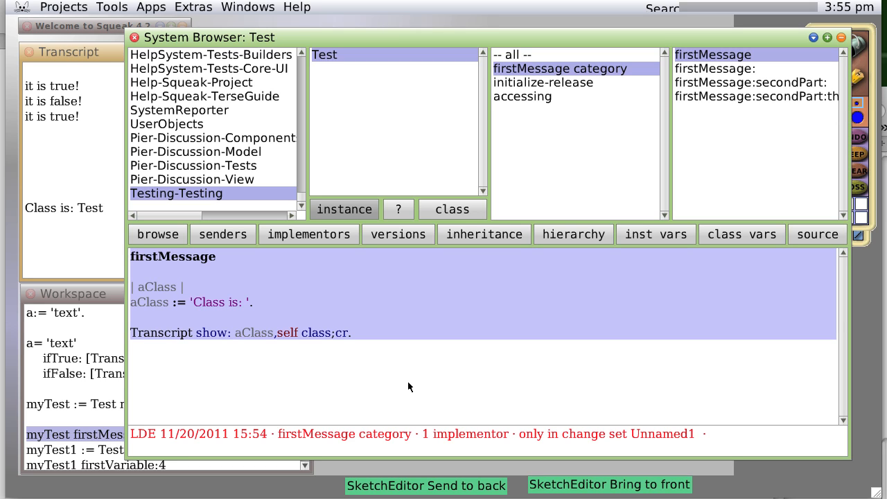
mouse_move(335, 336)
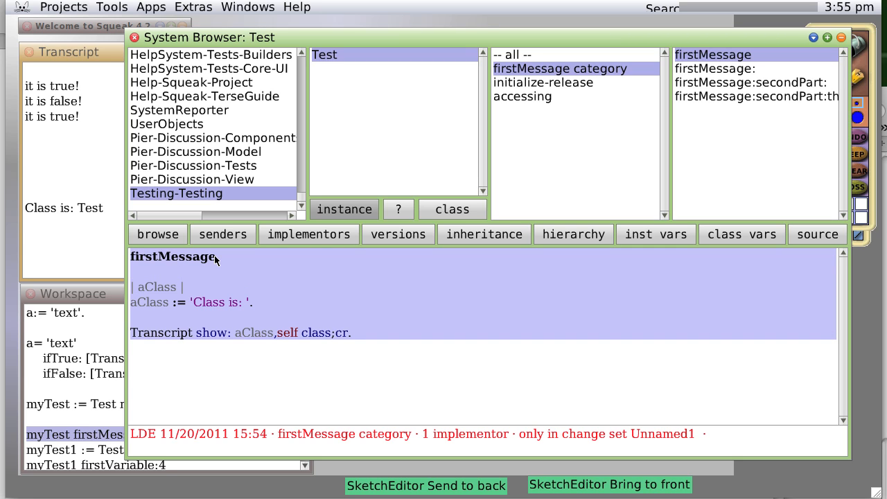
mouse_move(107, 308)
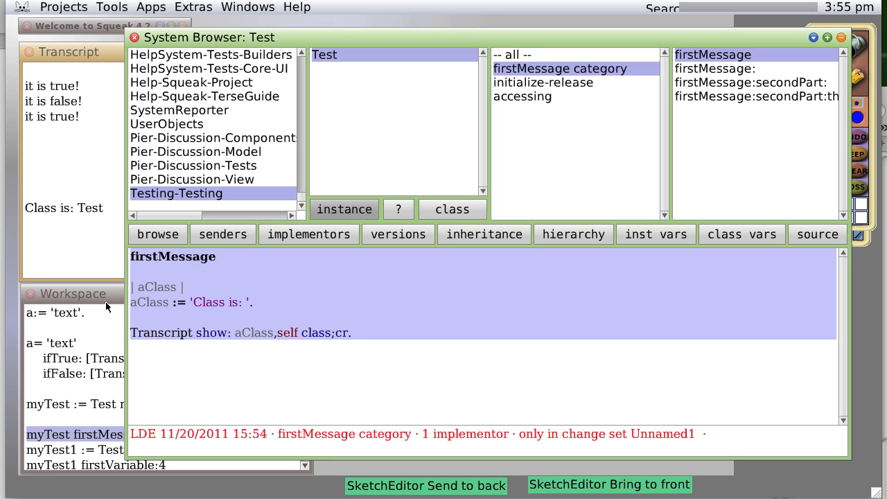
mouse_move(266, 272)
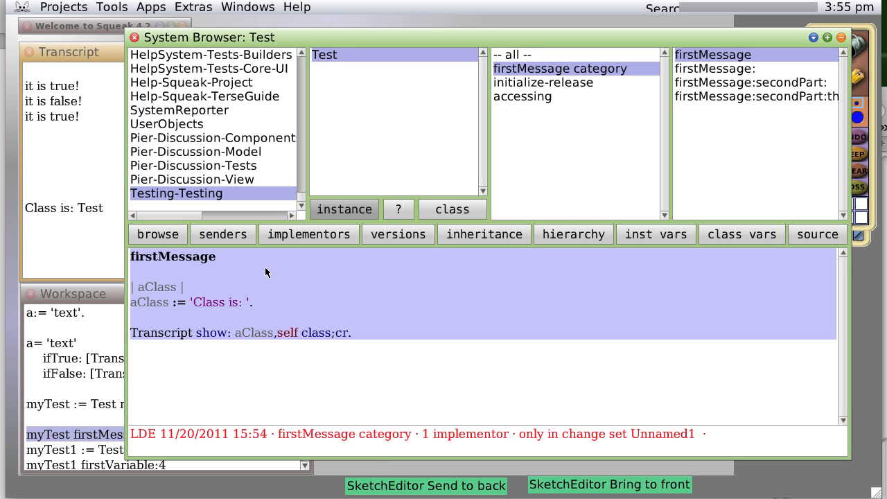
mouse_move(436, 229)
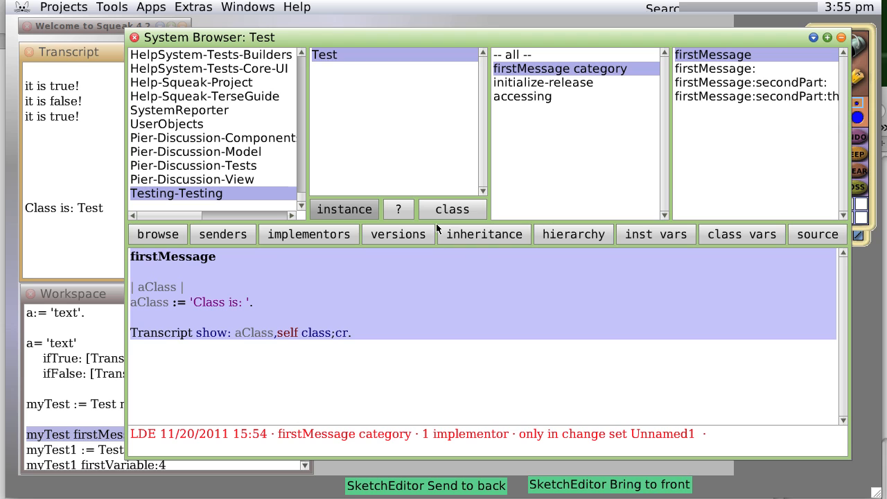
- Switch the browser to the class side of Test and its definition
click(452, 207)
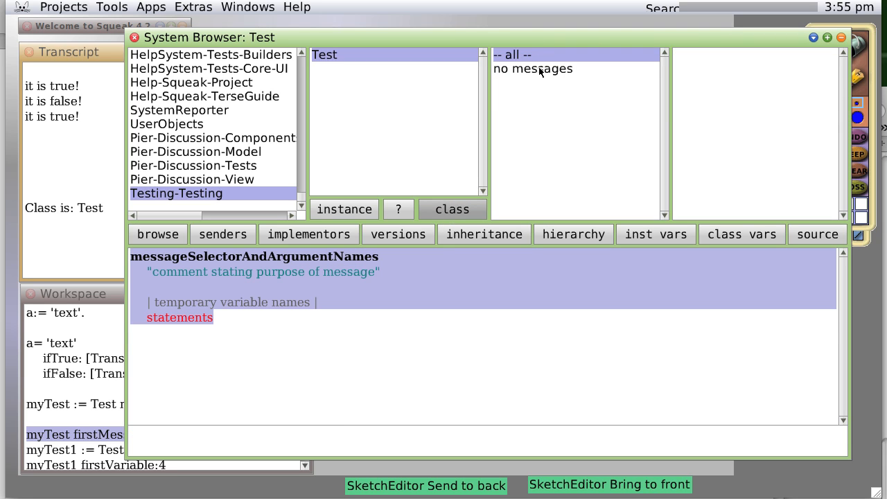
click(532, 68)
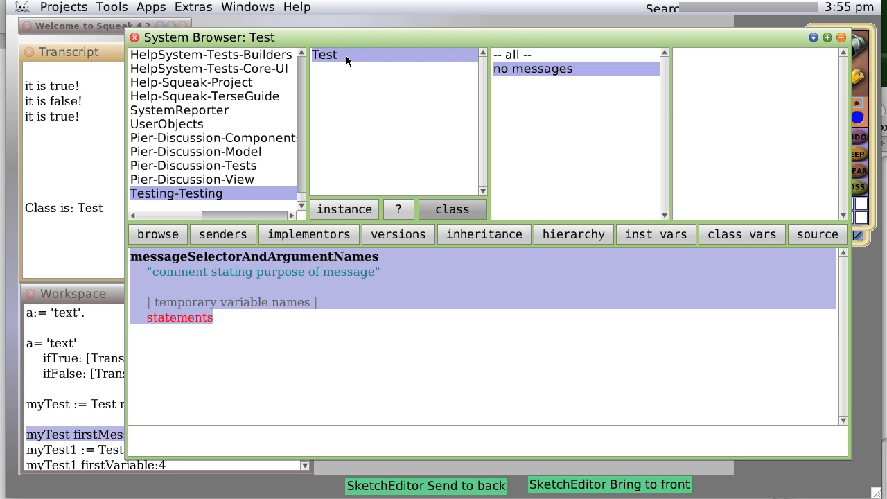
mouse_move(424, 241)
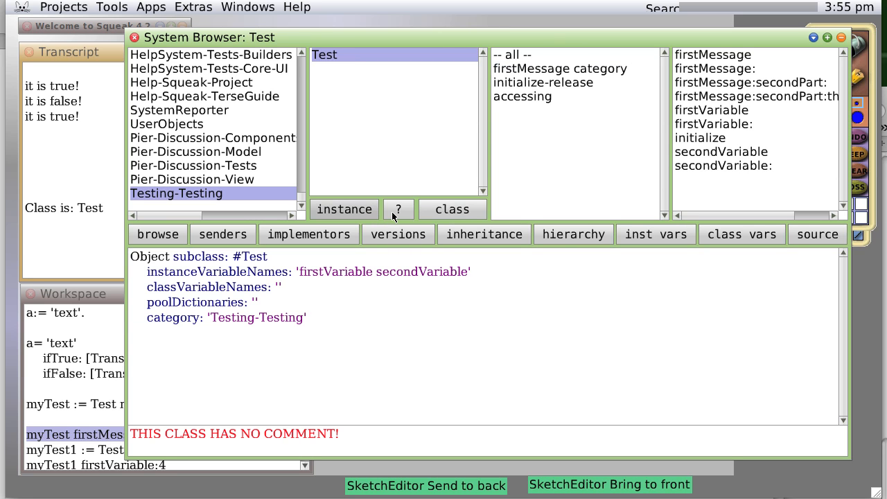
mouse_move(277, 287)
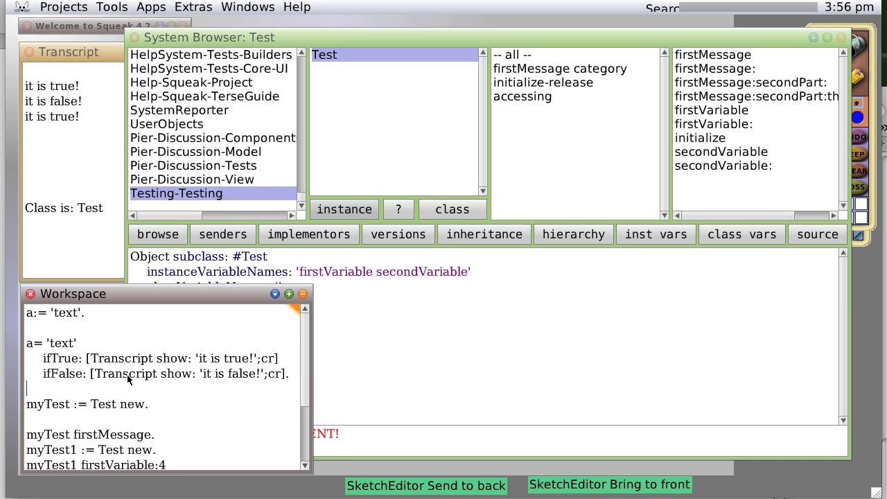
- Print Test allInstances in the Workspace and select the resulting three-instance array
text(Test)
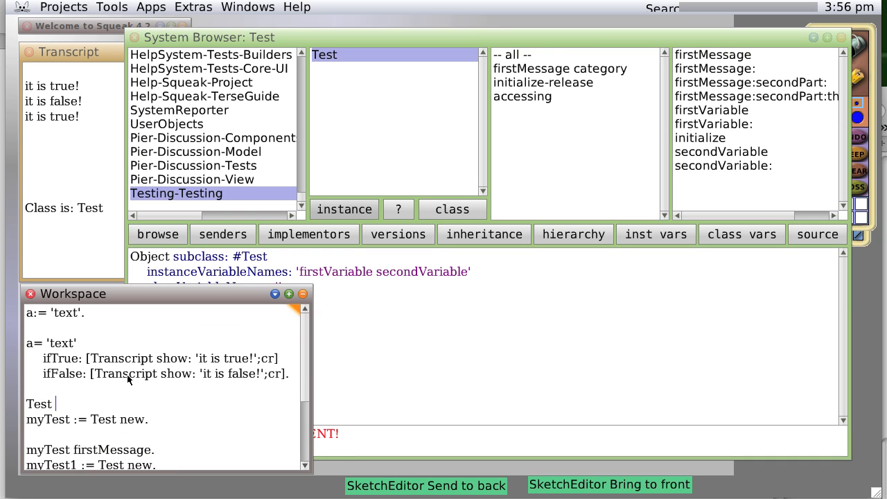
text(all)
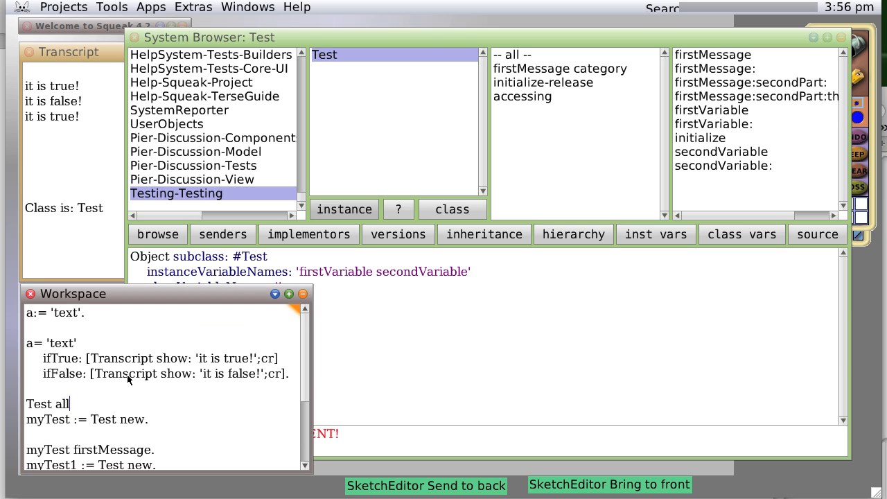
text(In)
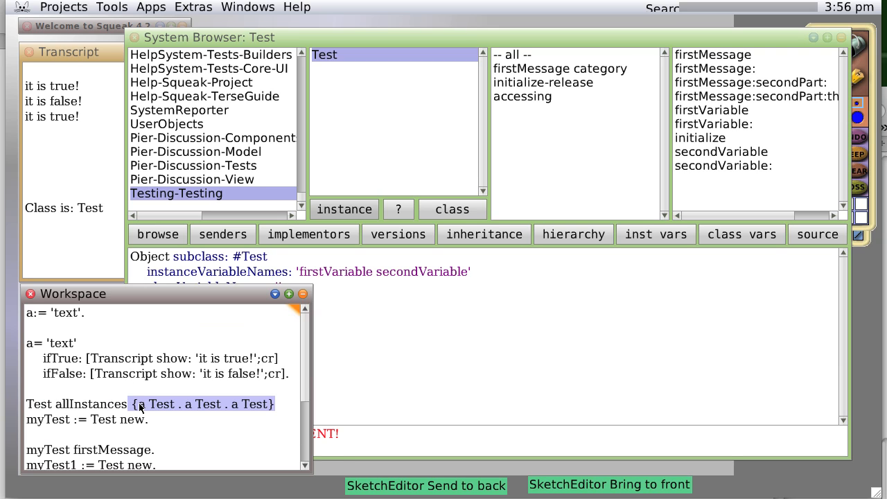
drag(139, 404, 270, 404)
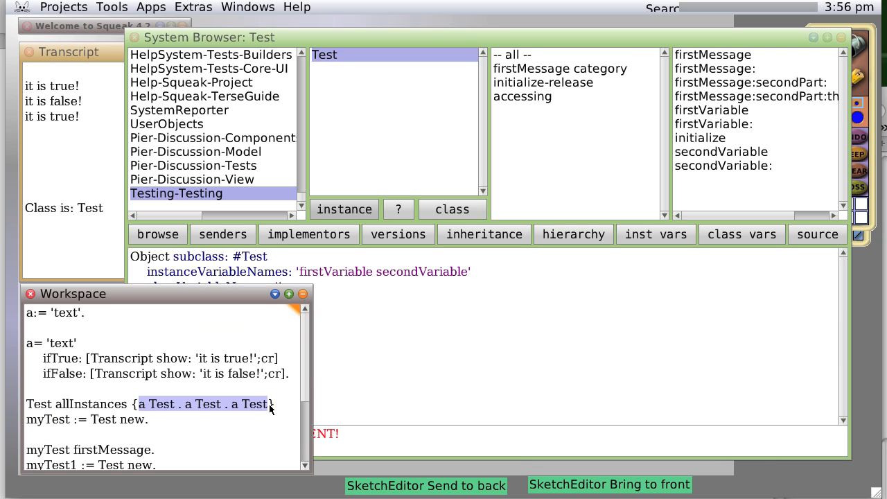
mouse_move(179, 407)
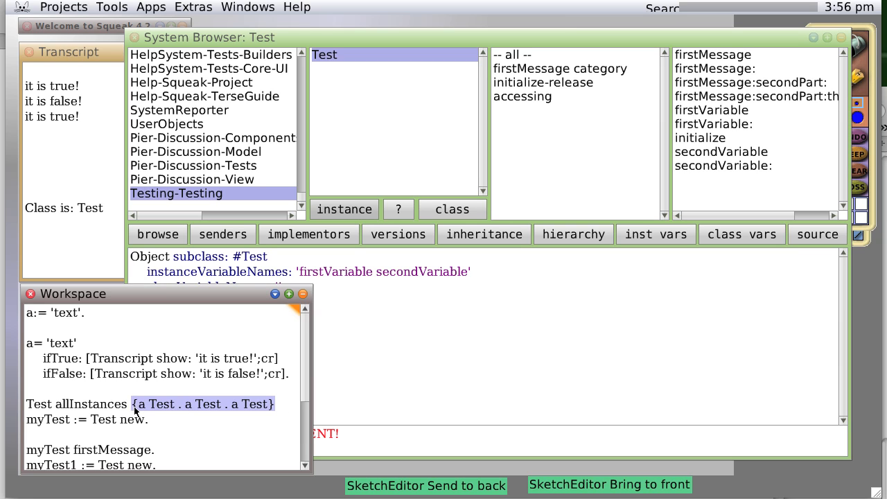
- Replace the printed array so the line reads Test allInstances size
text(st allInstances s)
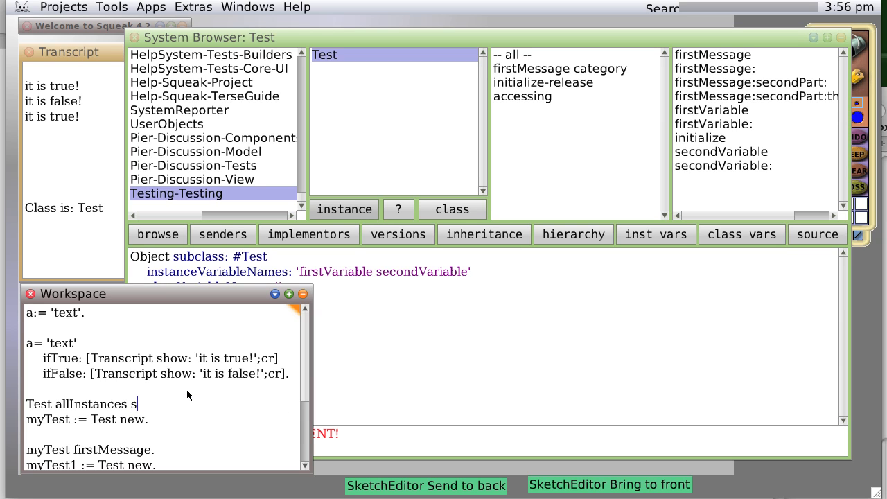
text(ize.)
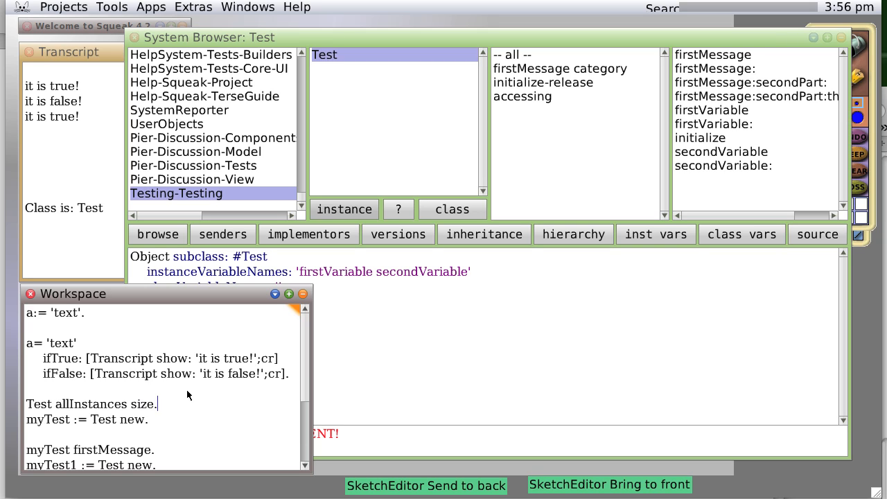
mouse_move(183, 404)
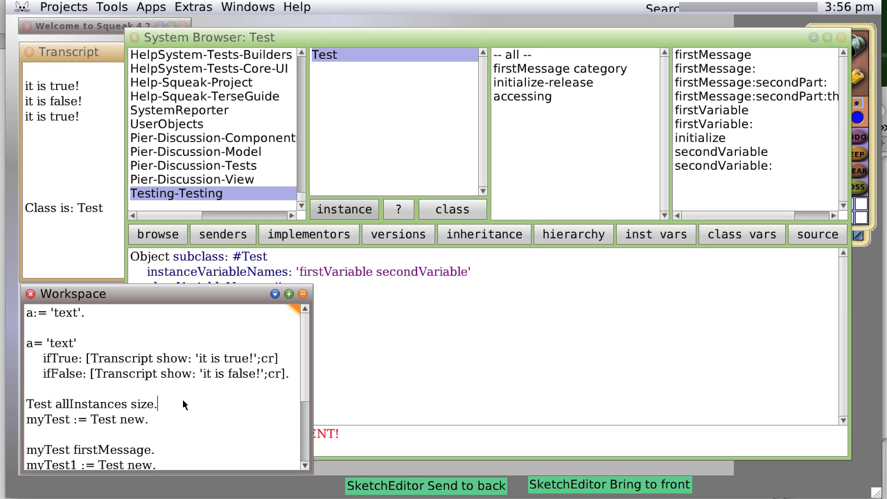
mouse_move(194, 405)
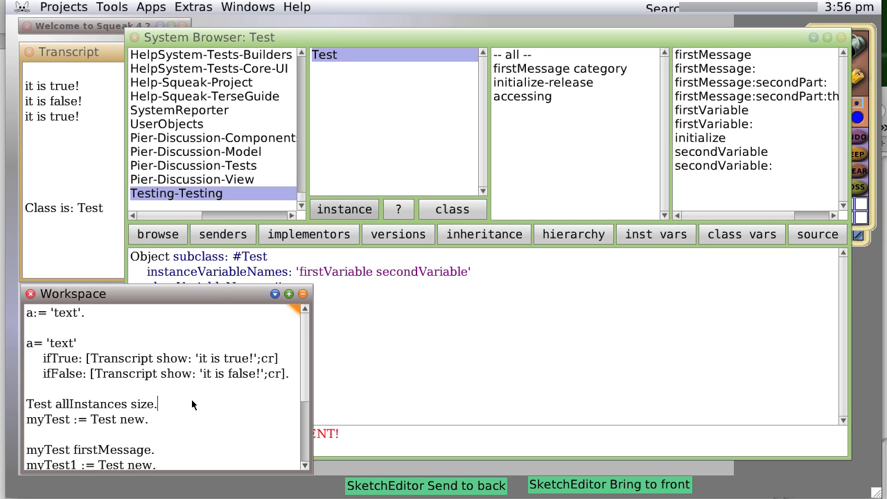
mouse_move(219, 300)
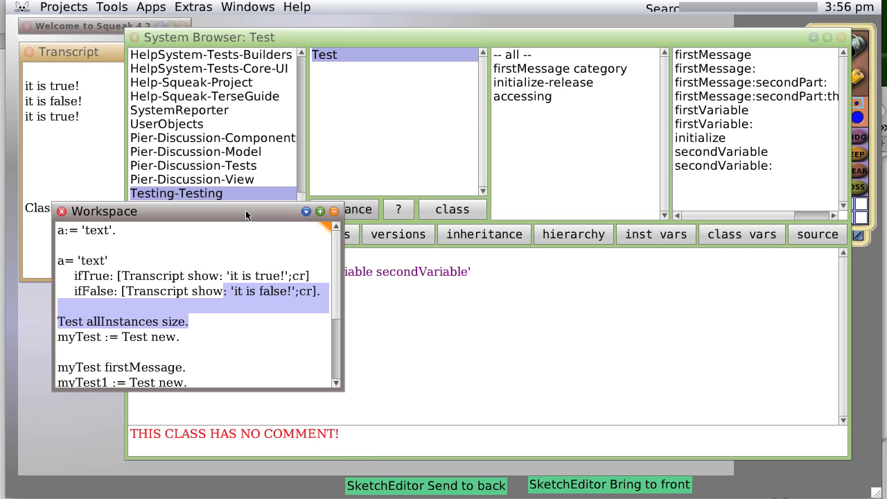
mouse_move(233, 225)
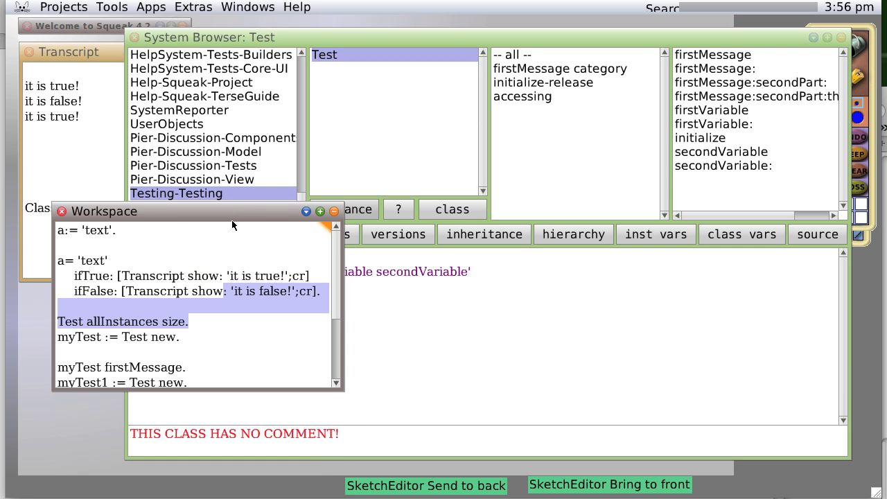
mouse_move(251, 216)
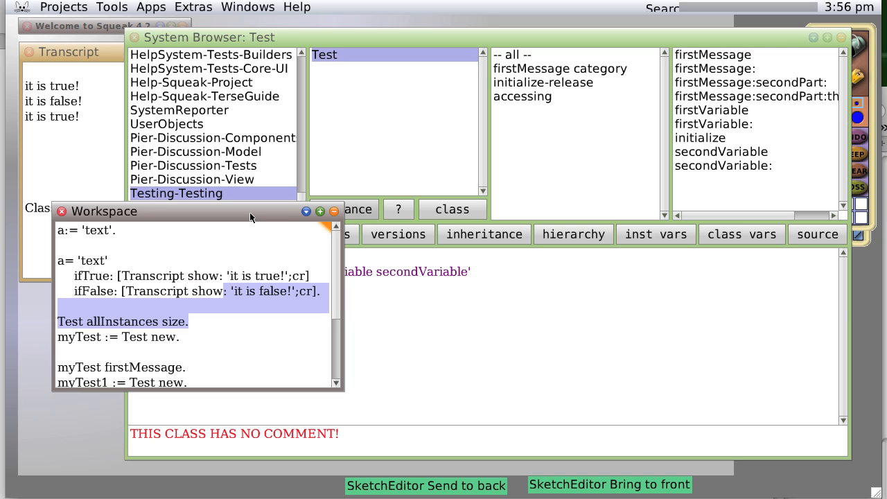